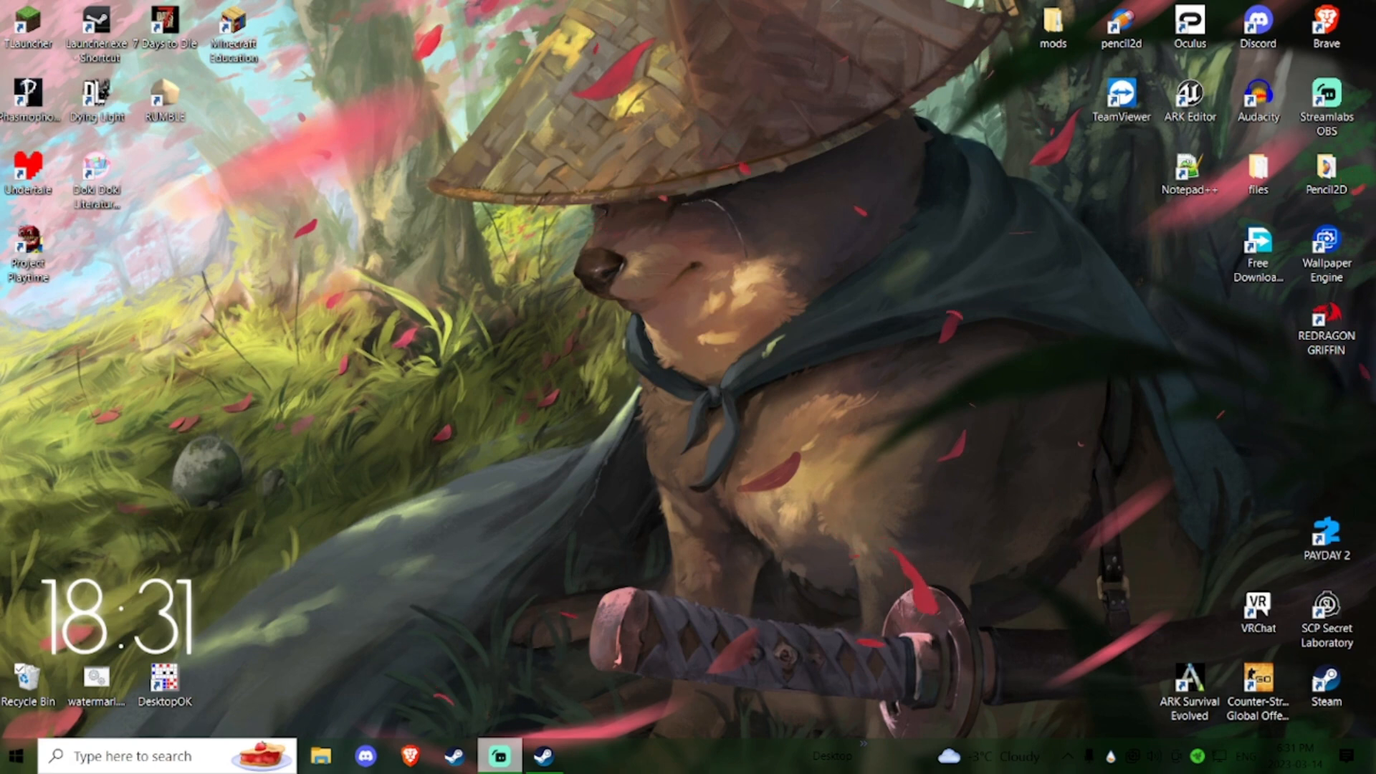
- Open the Steam library and bring up PAYDAY 2's options to browse its local files
{"action": "left_click", "coordinate": [1326, 536]}
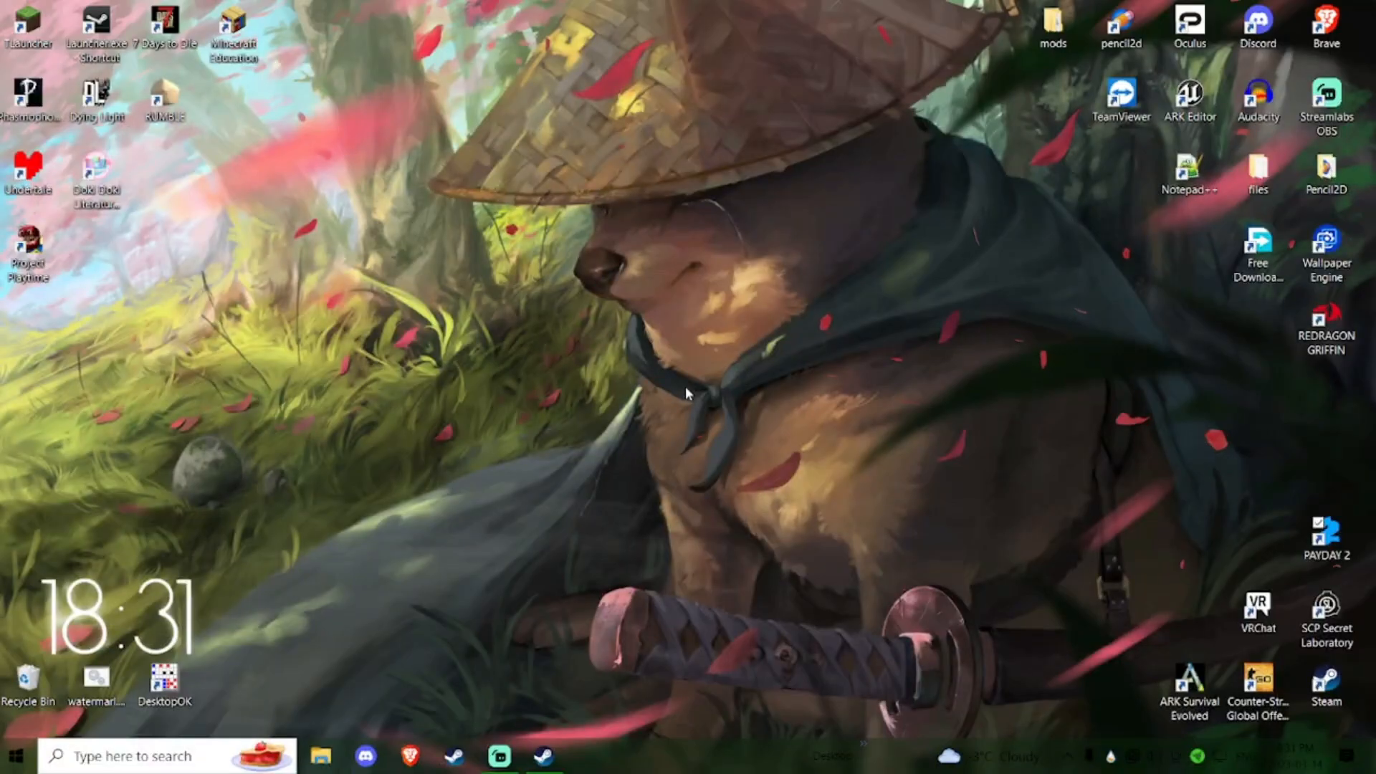
{"action": "mouse_move", "coordinate": [443, 524]}
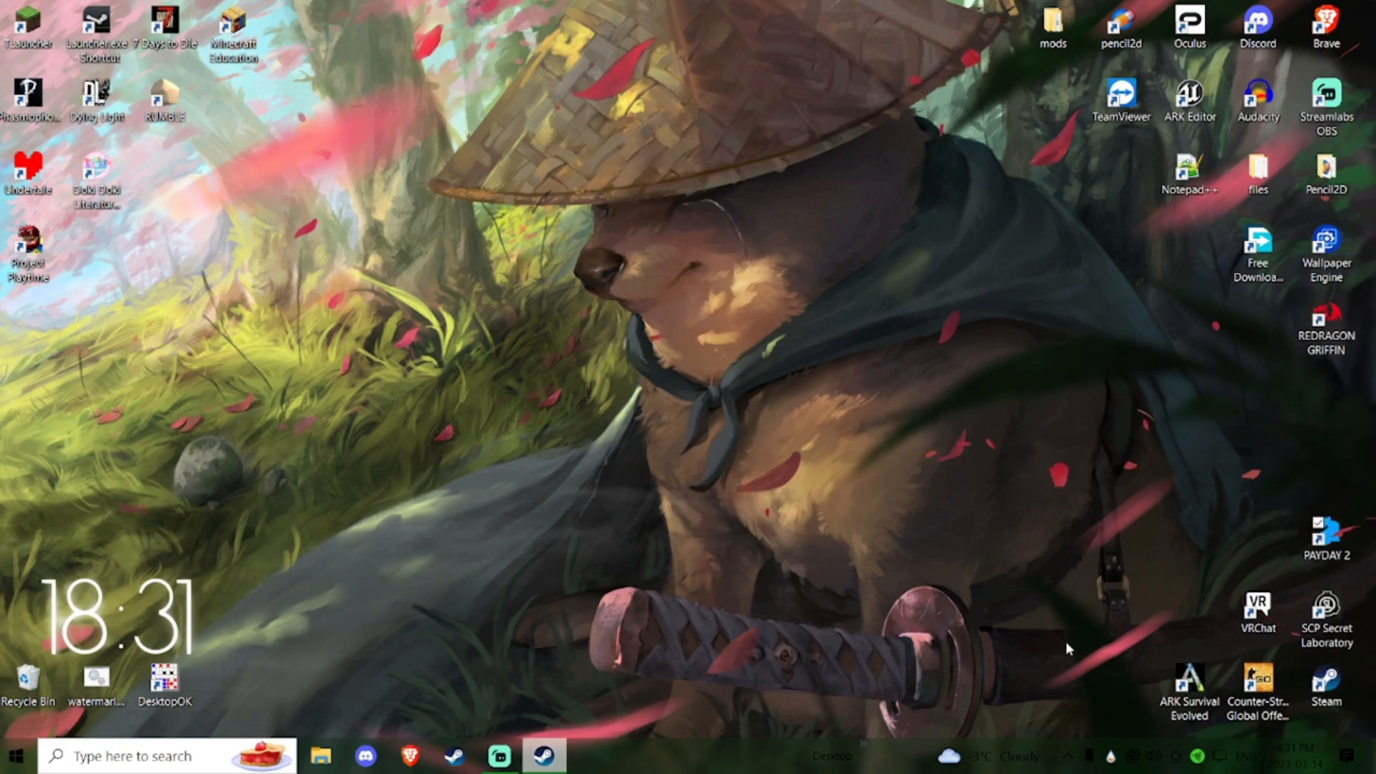
{"action": "left_click", "coordinate": [543, 755]}
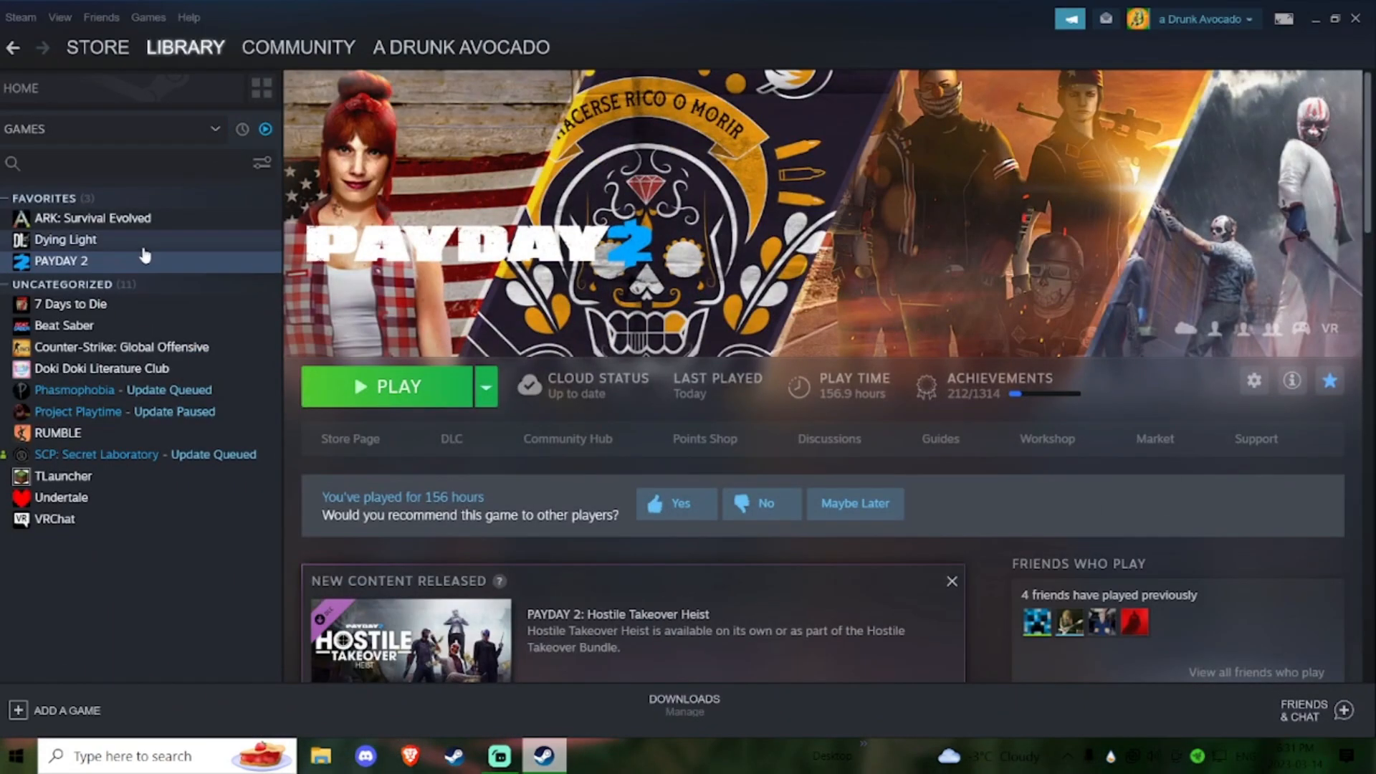
{"action": "right_click", "coordinate": [60, 261]}
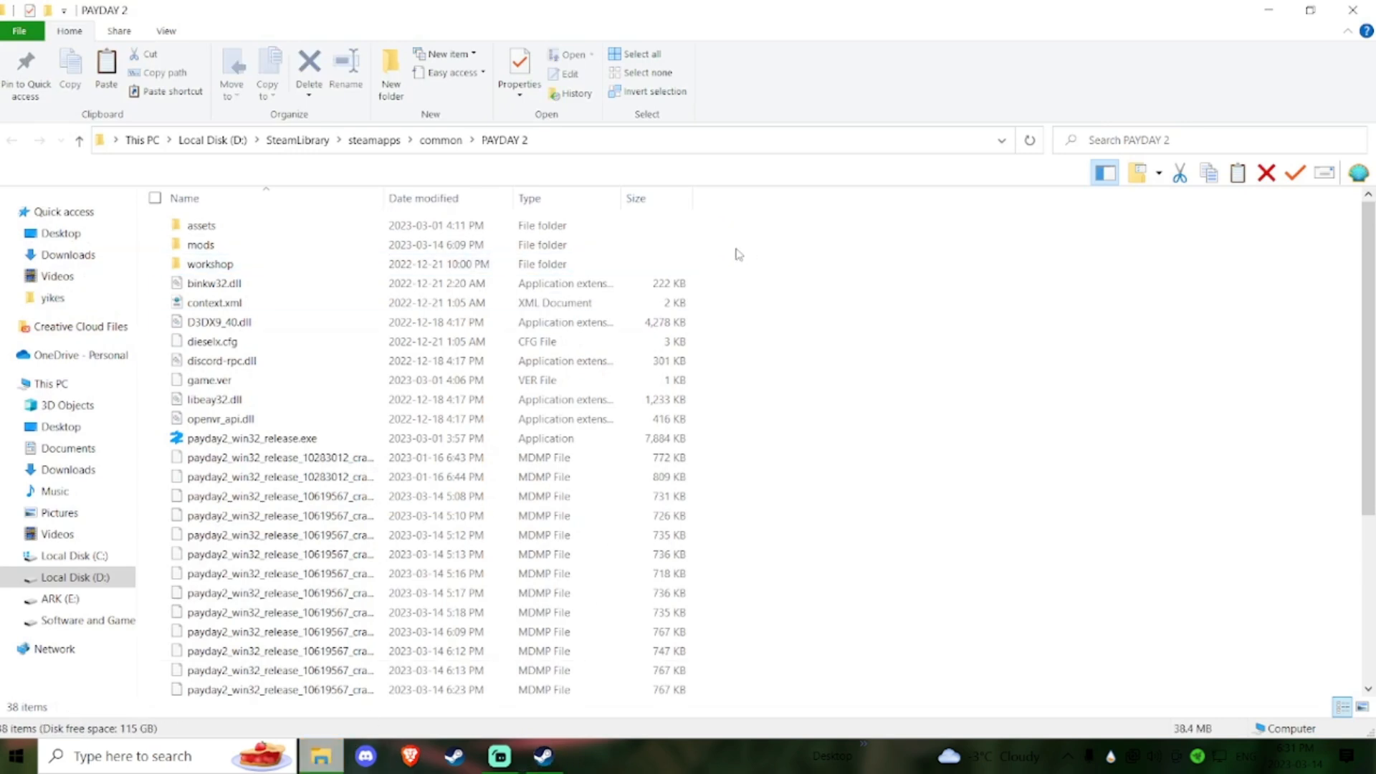
- Remove the mods folder and delete WSOCK32.dll from the PAYDAY 2 game folder
{"action": "scroll", "scroll_direction": "down", "scroll_amount": 3}
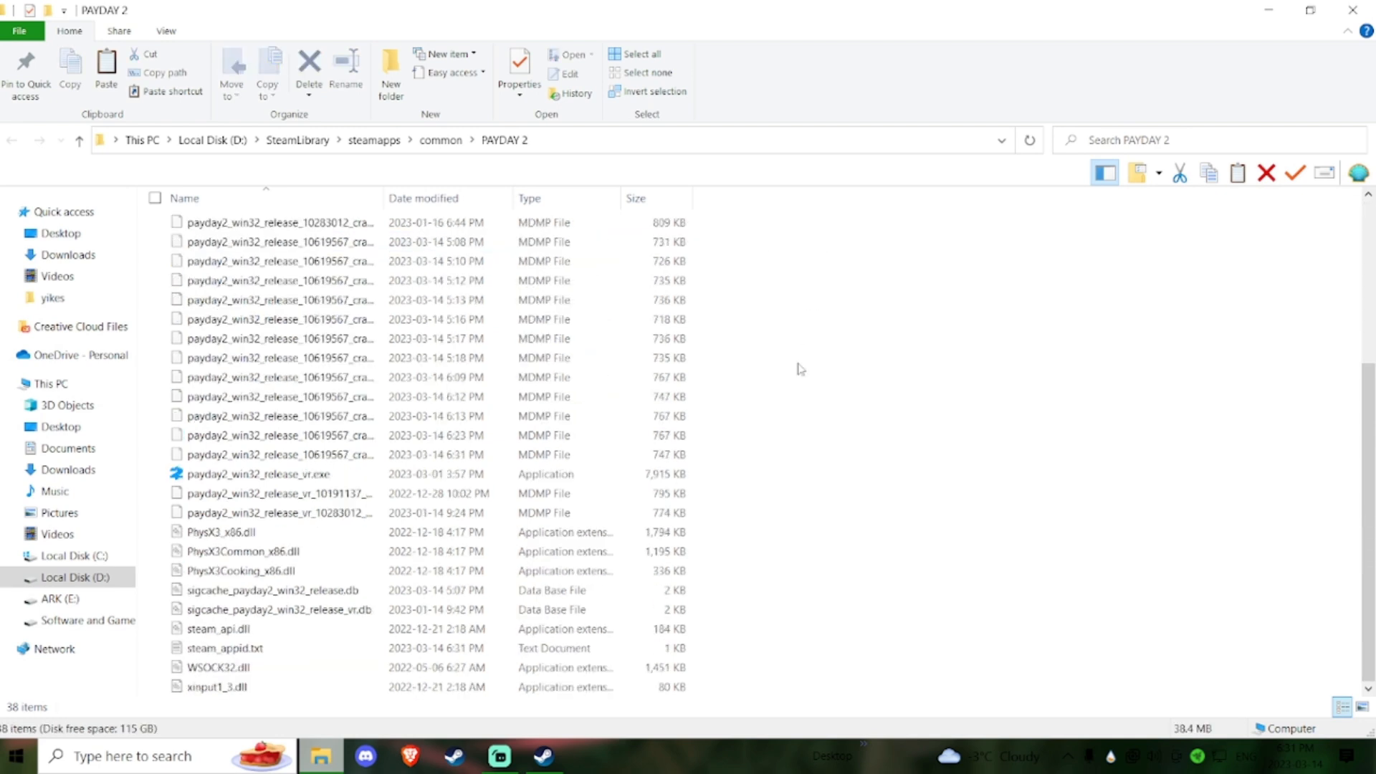
{"action": "left_click", "coordinate": [263, 532]}
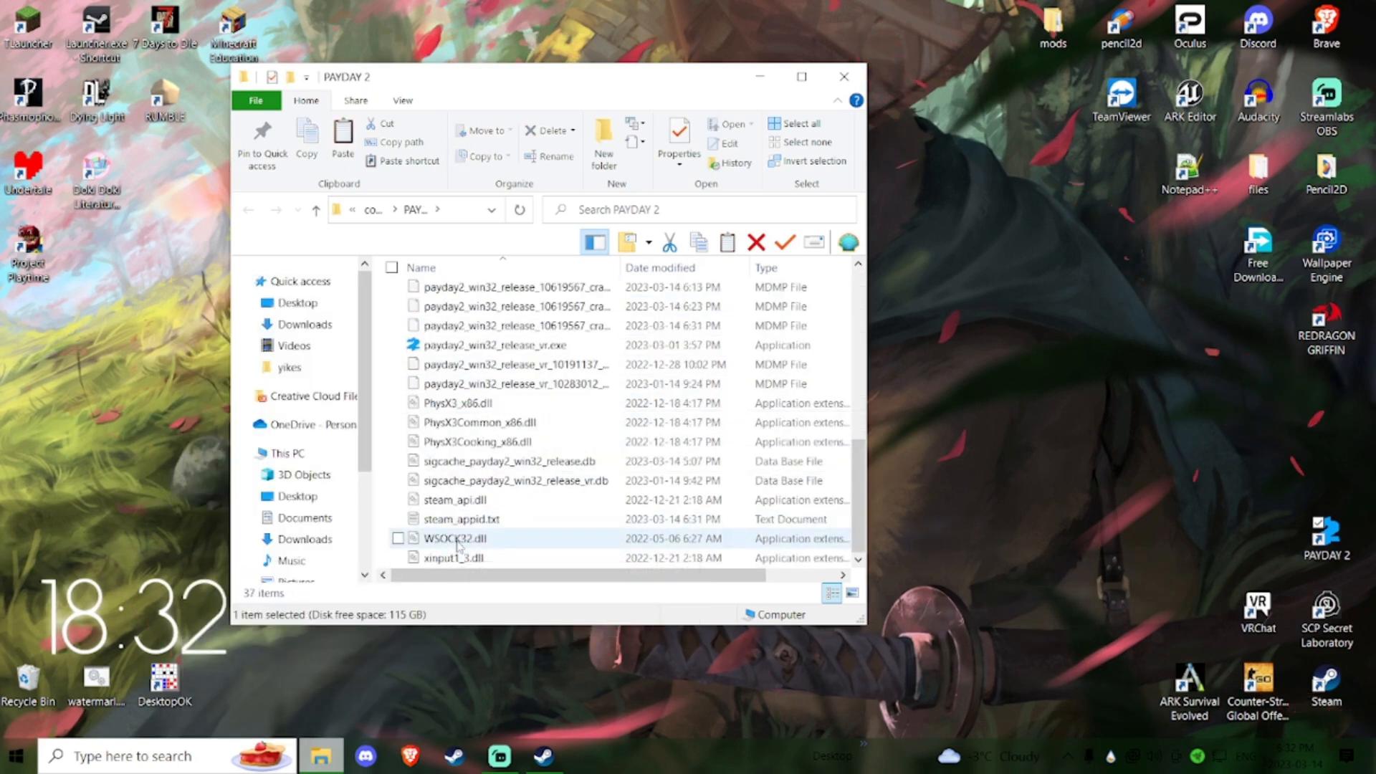
{"action": "right_click", "coordinate": [456, 538]}
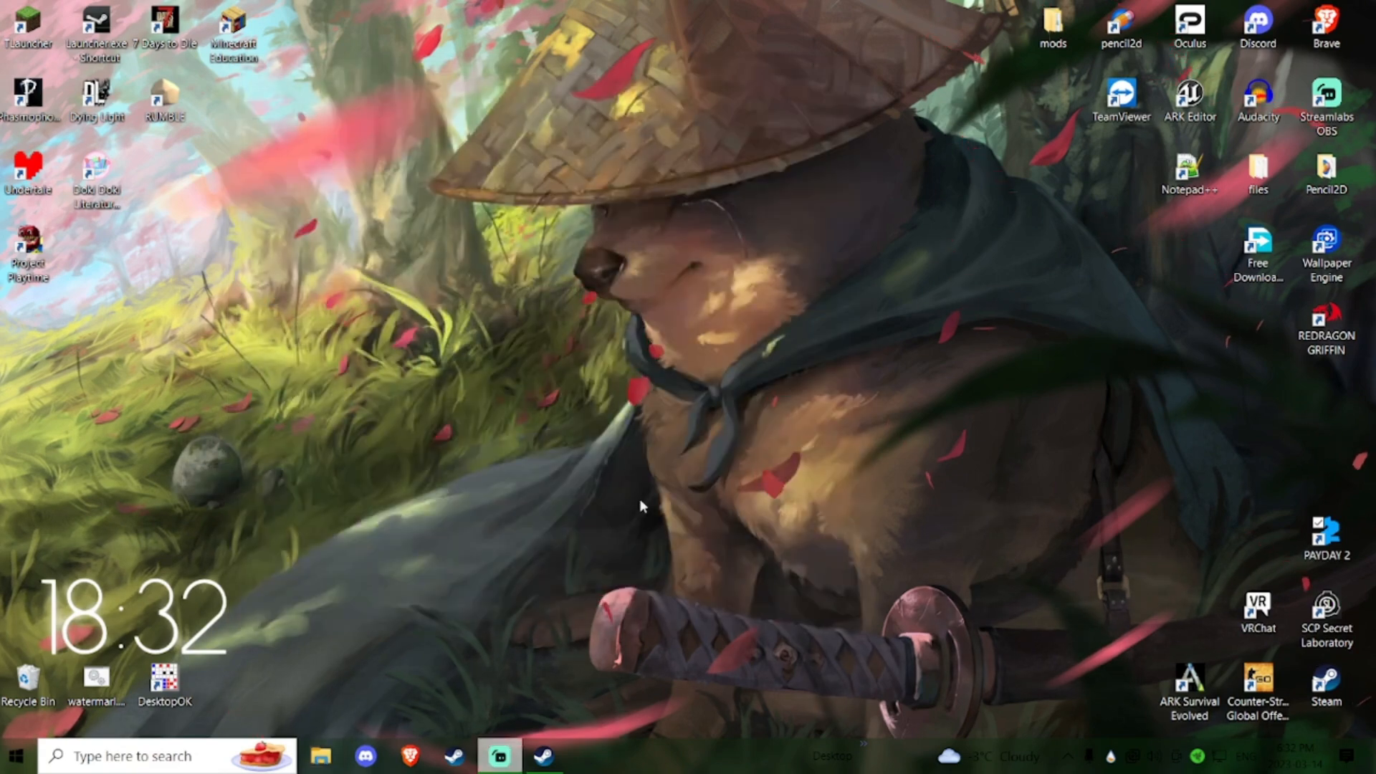
- Launch PAYDAY 2 from the desktop shortcut, reach the main menu, and exit the game
{"action": "double_click", "coordinate": [1326, 534]}
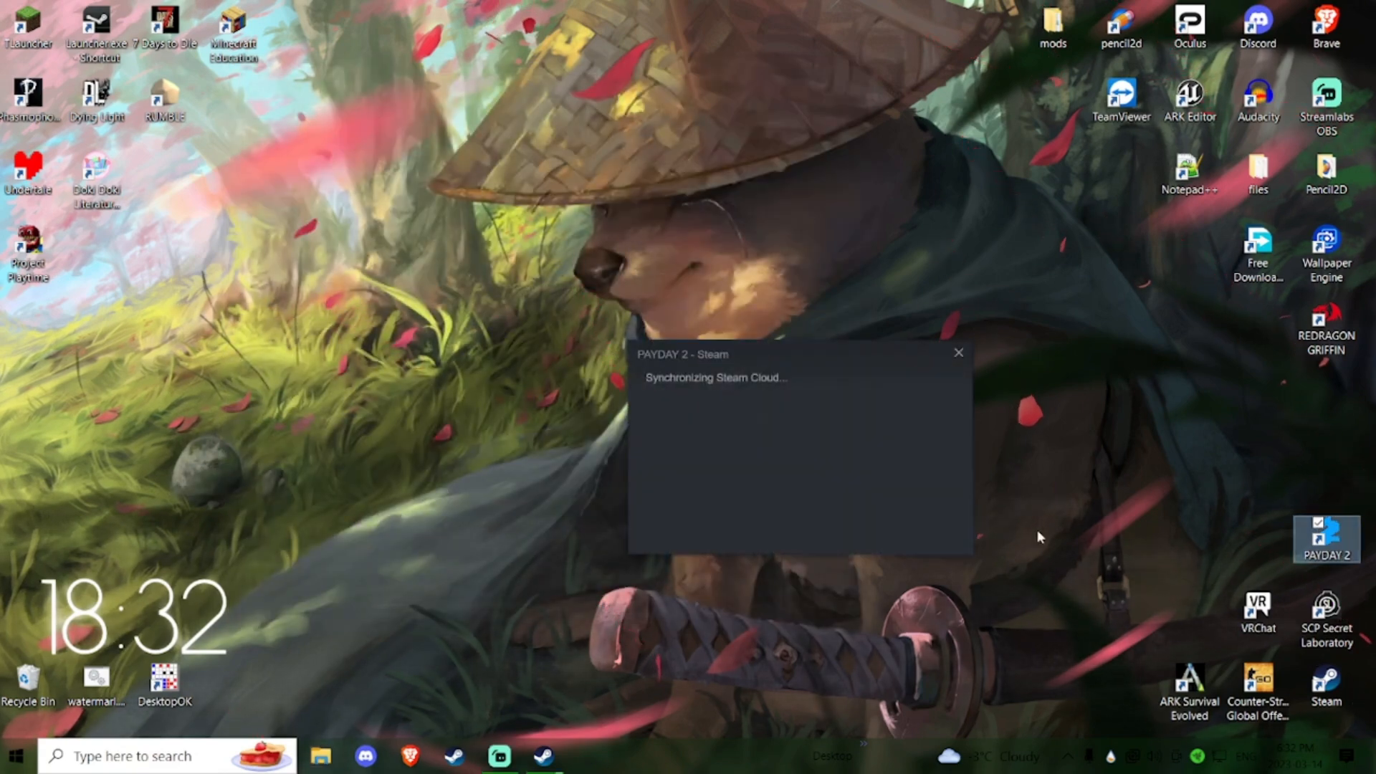
{"action": "left_click", "coordinate": [959, 353]}
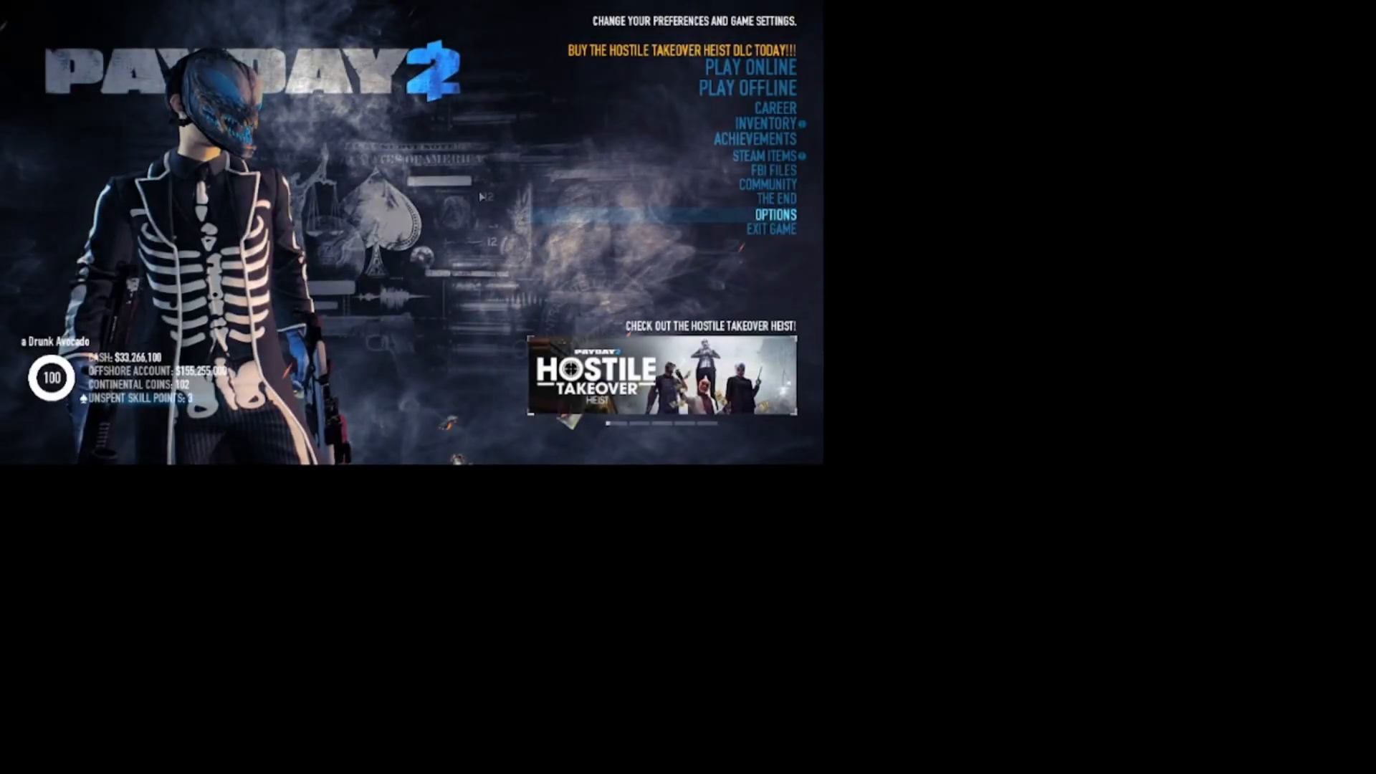
{"action": "left_click", "coordinate": [770, 229]}
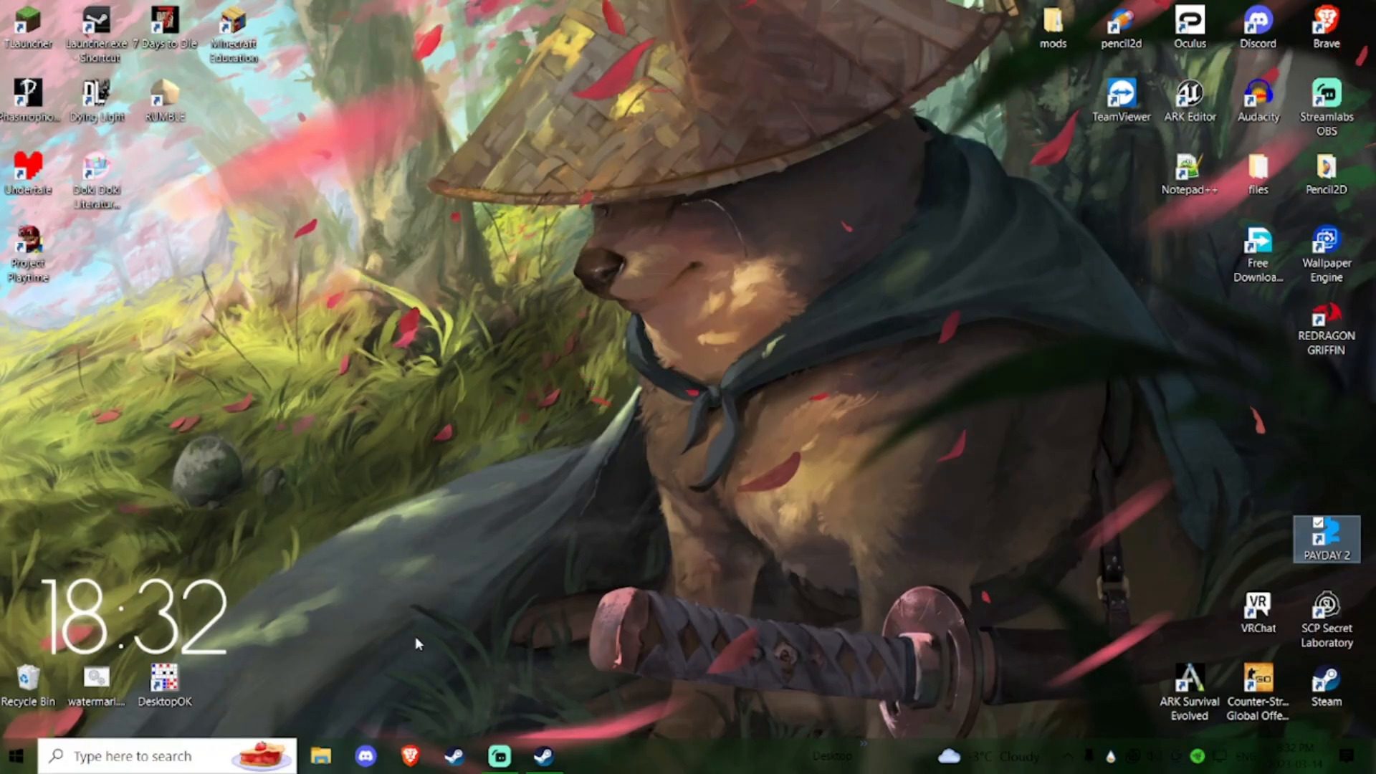
- Run %appdata% from the Win+R prompt to open the AppData Local folder
{"action": "key", "text": "Win+r"}
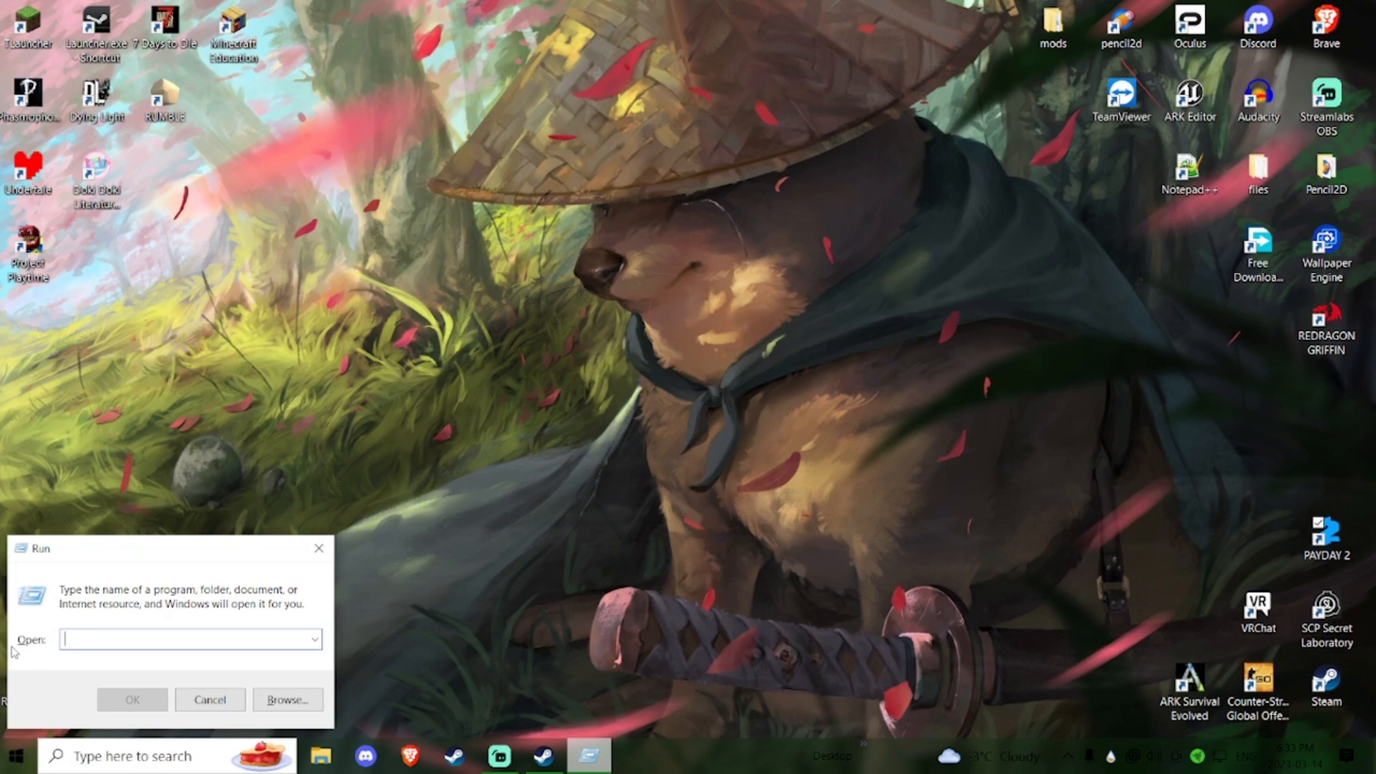
{"action": "type", "text": "%appda"}
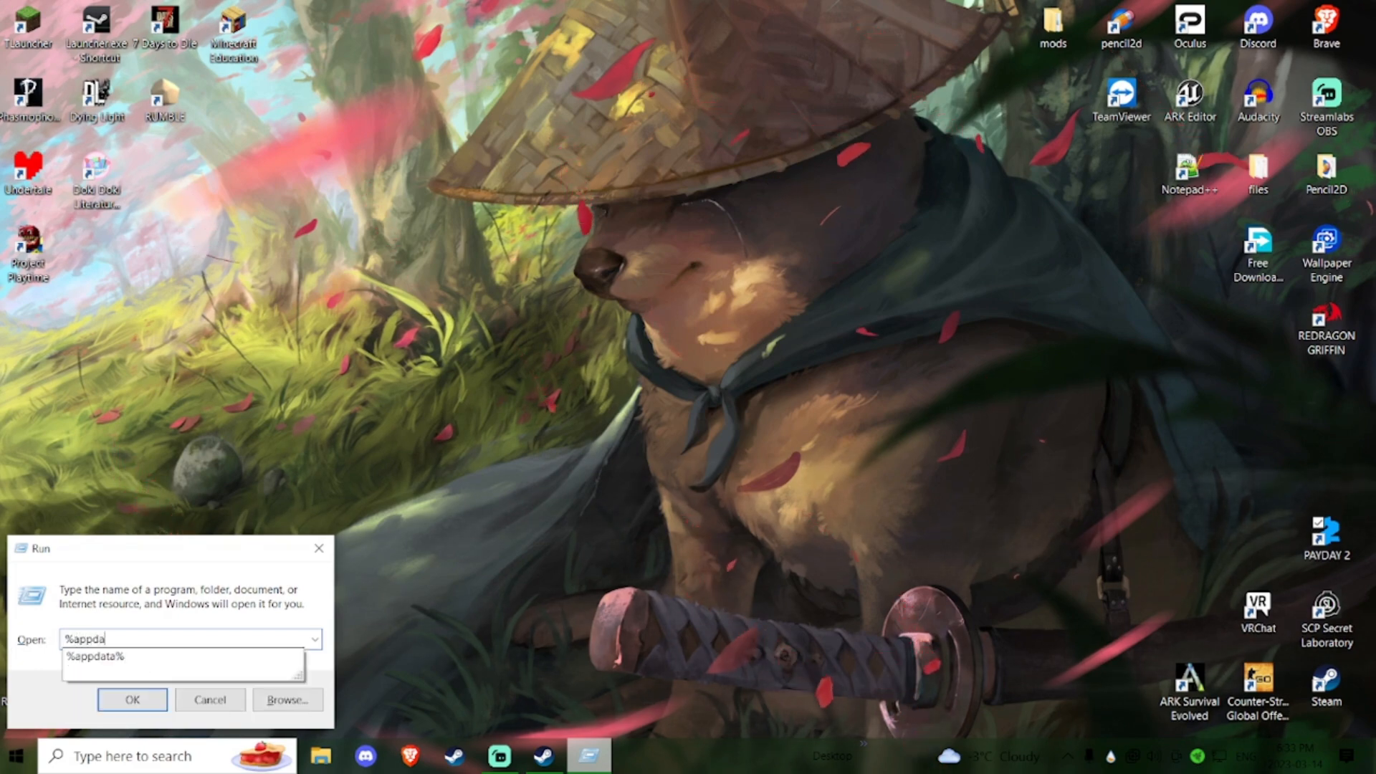
{"action": "left_click", "coordinate": [132, 700]}
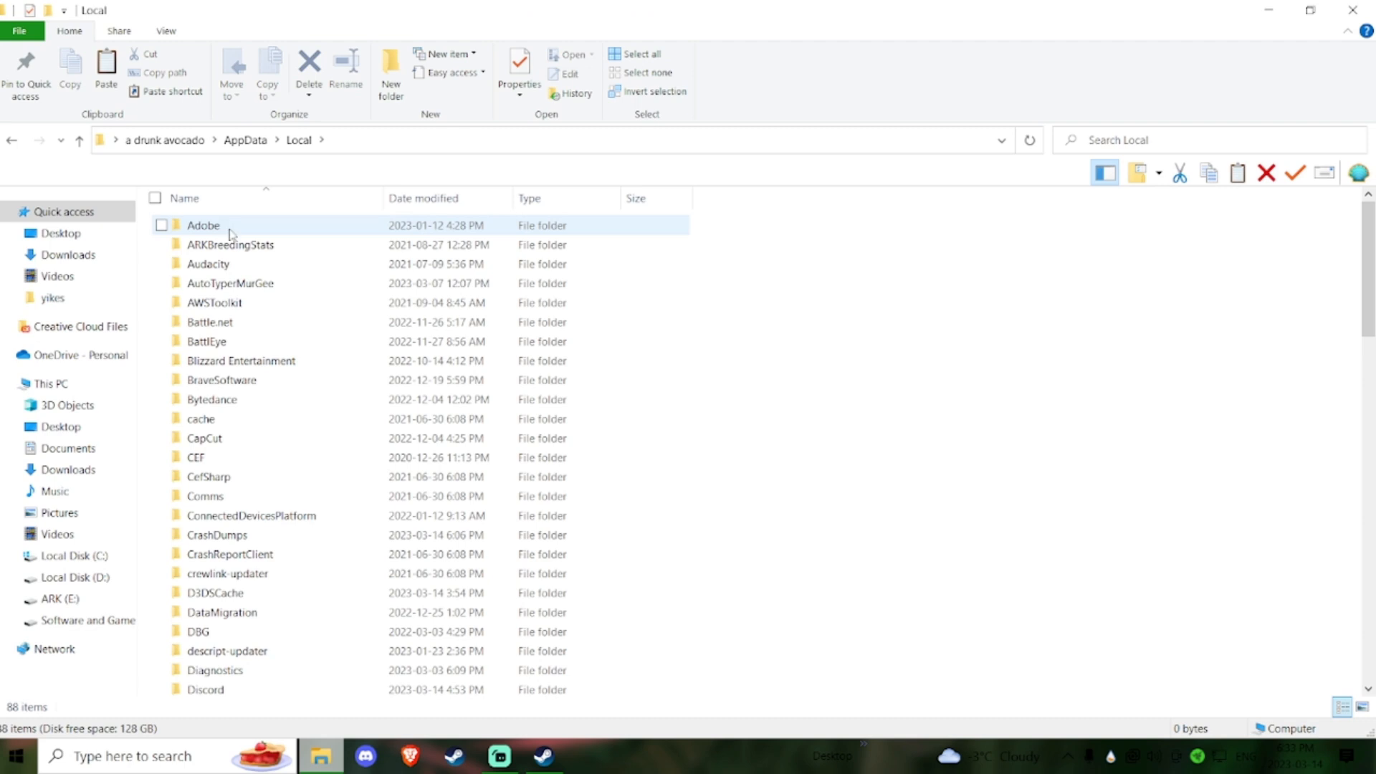
- Open crashlog.txt from the PAYDAY 2 AppData folder in Notepad
{"action": "scroll", "scroll_direction": "down", "scroll_amount": 3}
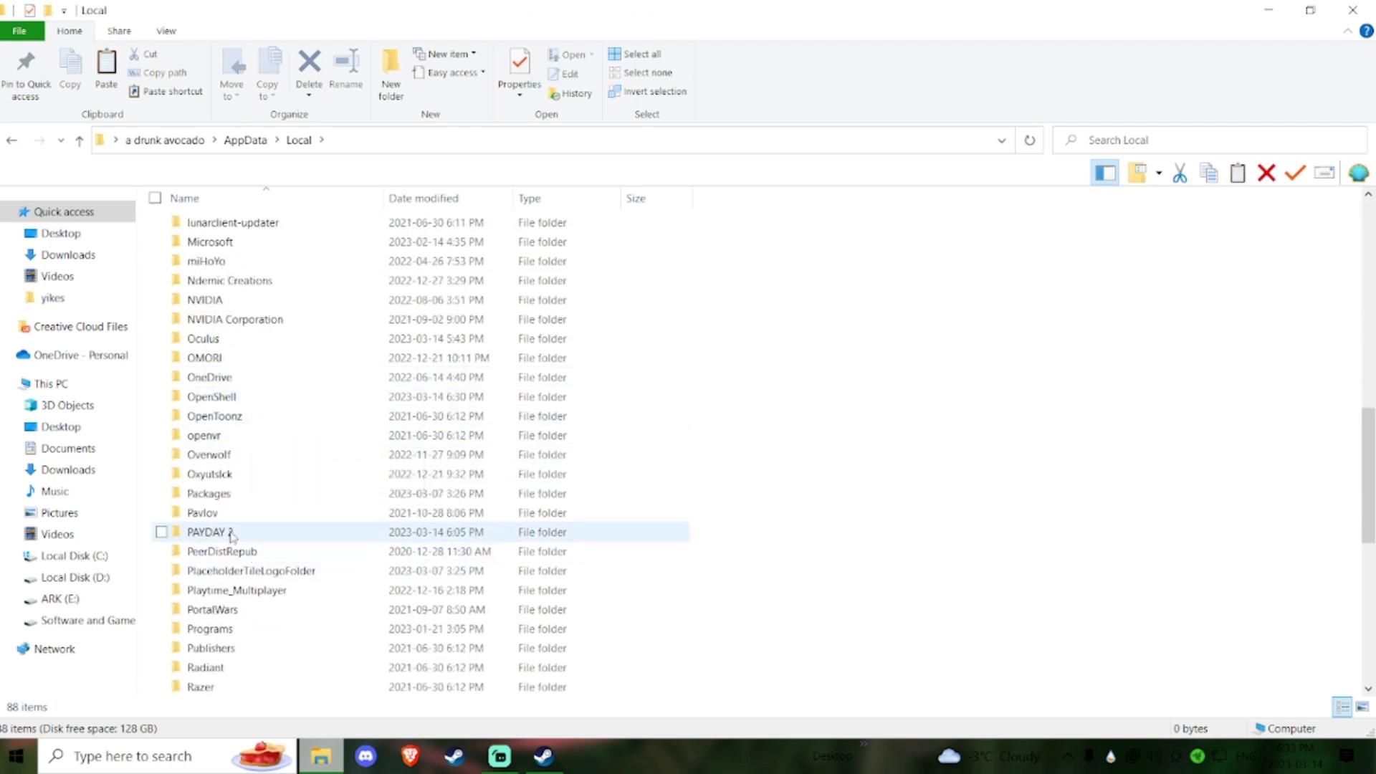
{"action": "double_click", "coordinate": [211, 532]}
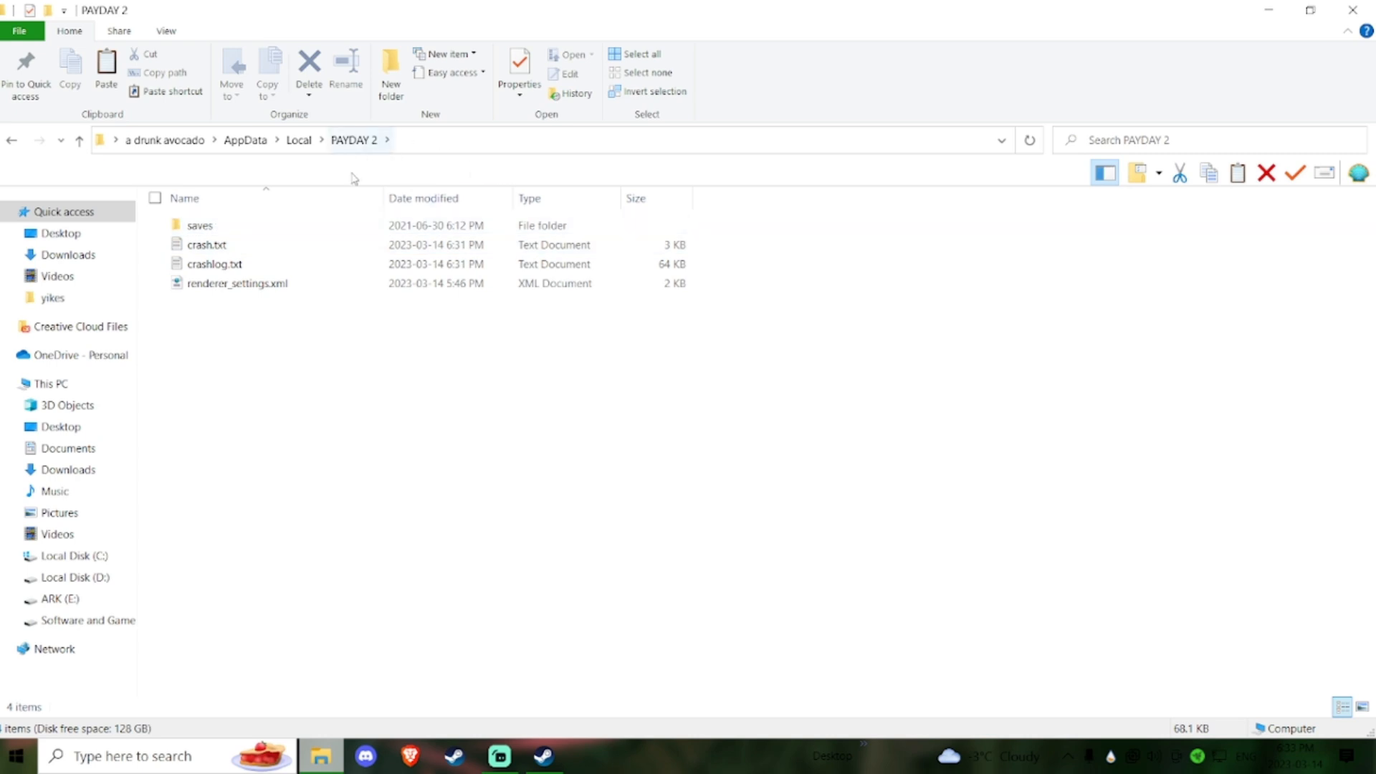
{"action": "left_click", "coordinate": [216, 265]}
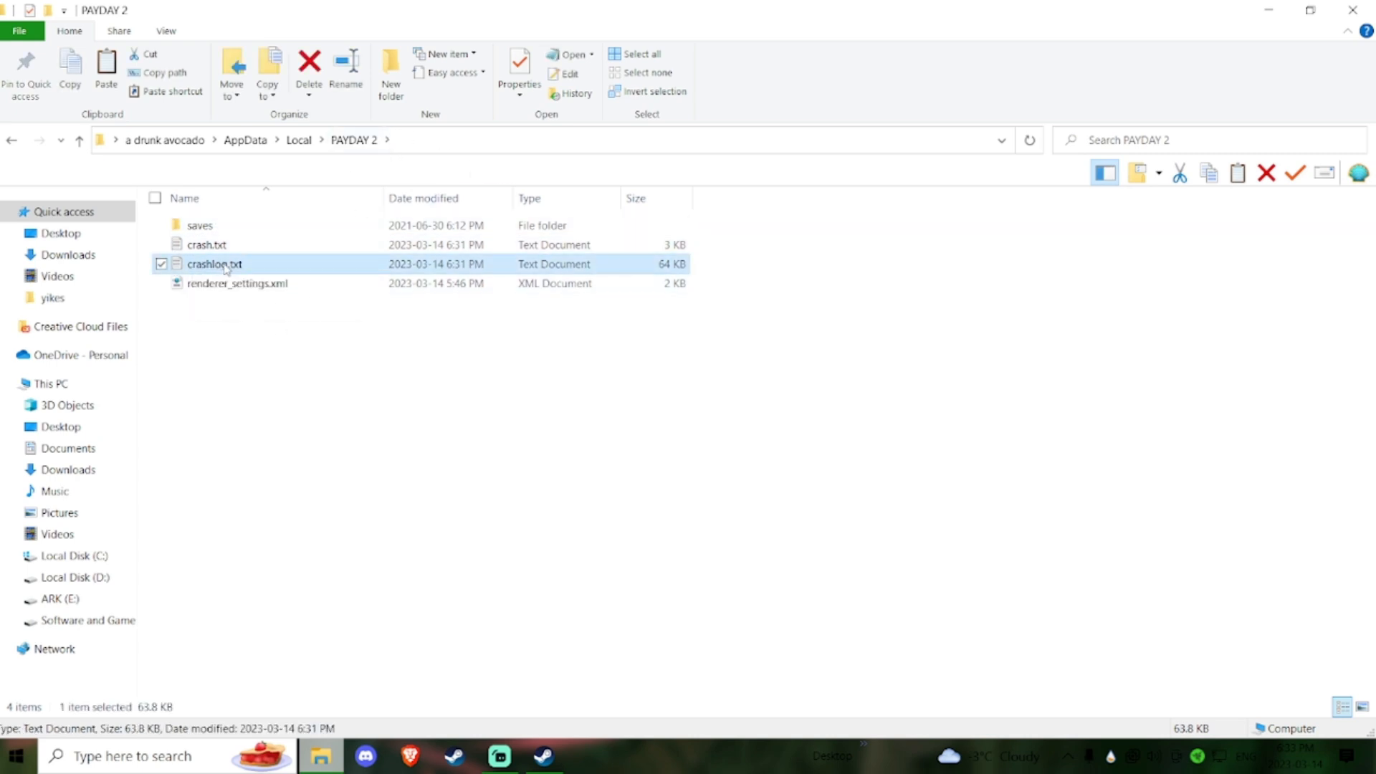
{"action": "right_click", "coordinate": [215, 263]}
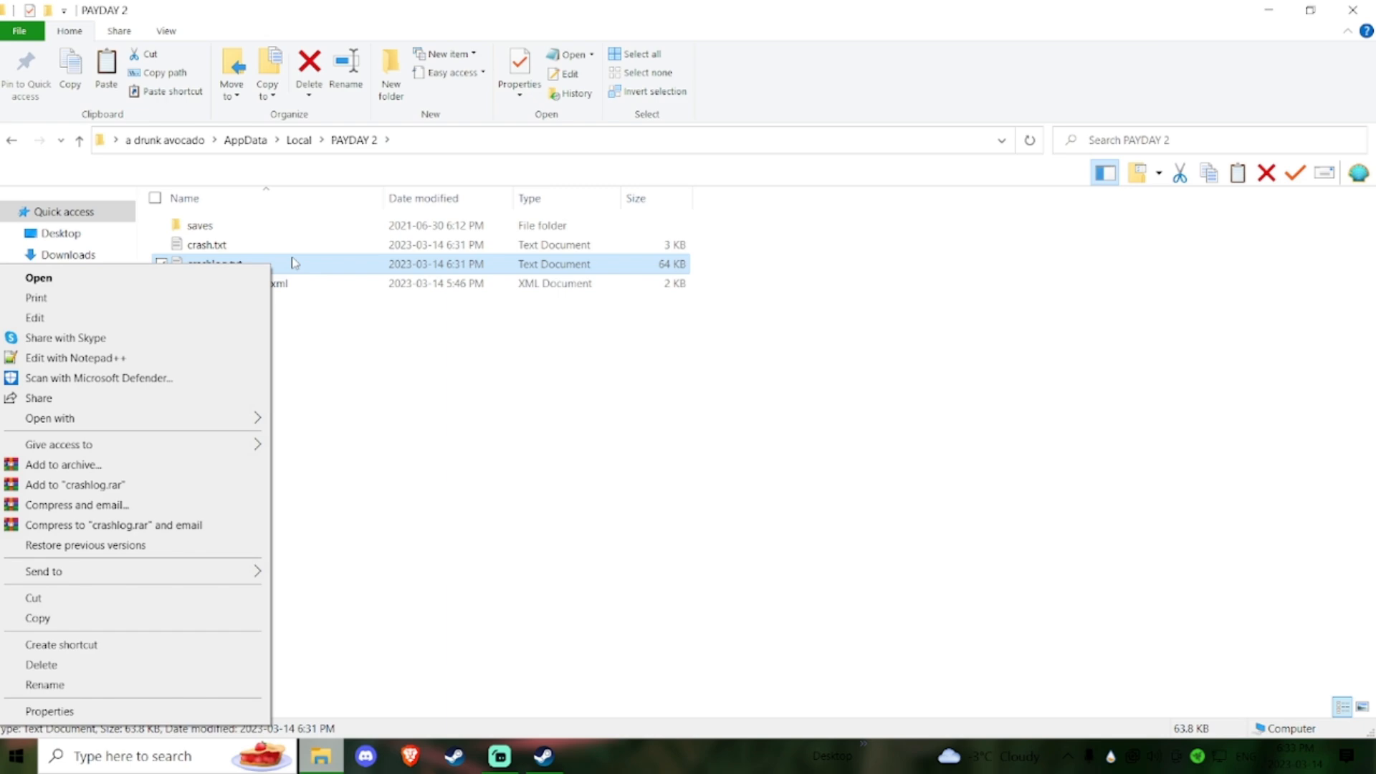
{"action": "left_click", "coordinate": [39, 279]}
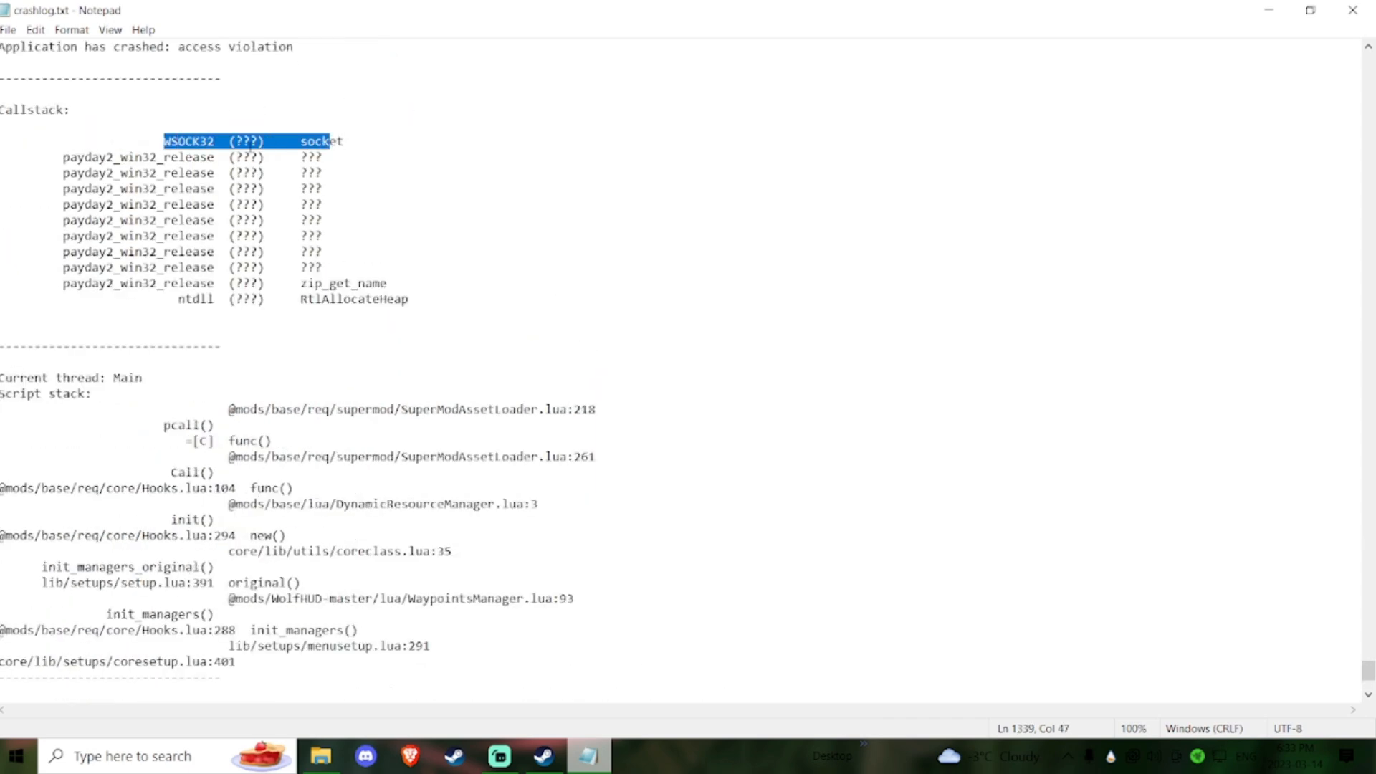
- Scroll through the access-violation crash log, then close Notepad
{"action": "scroll", "scroll_direction": "down", "scroll_amount": 3}
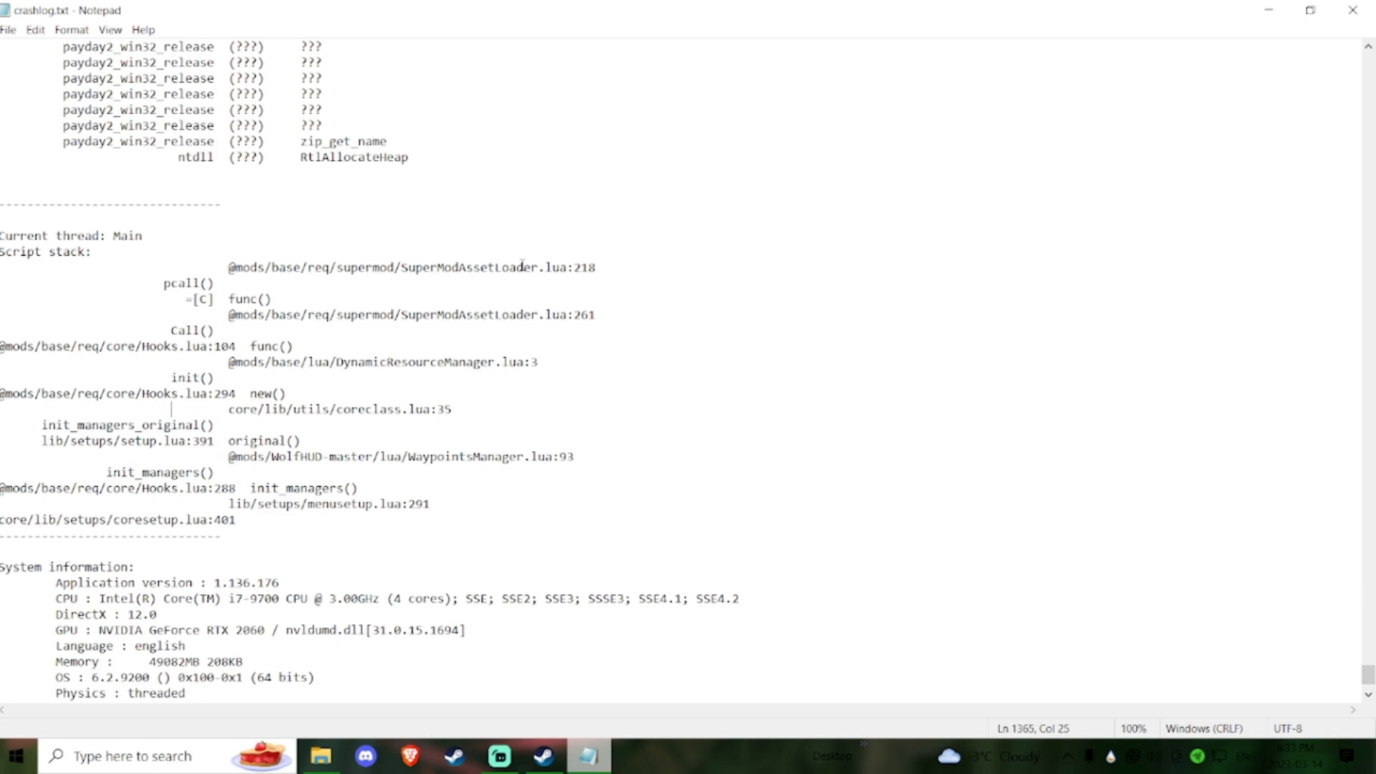
{"action": "left_click", "coordinate": [321, 755]}
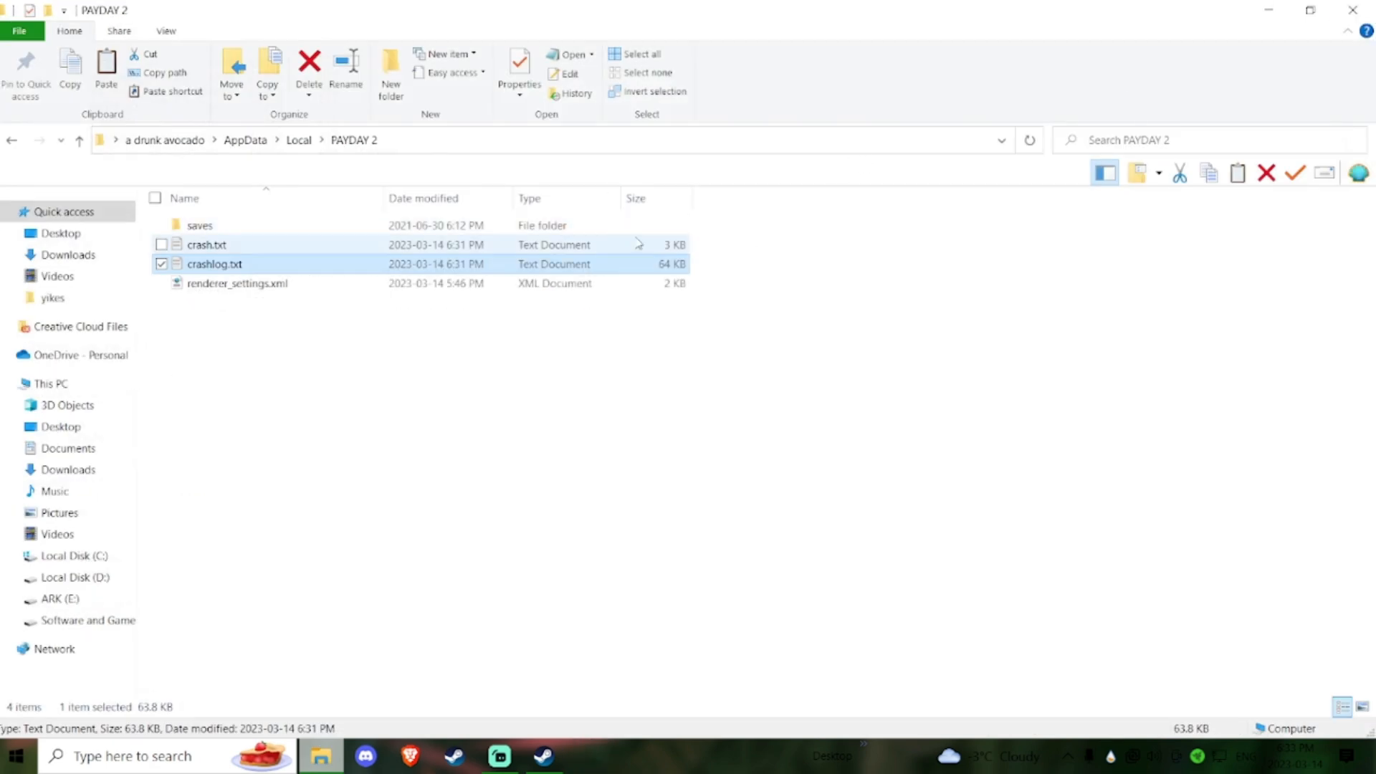
- Close the PAYDAY 2 AppData folder window to return to the desktop
{"action": "double_click", "coordinate": [214, 265]}
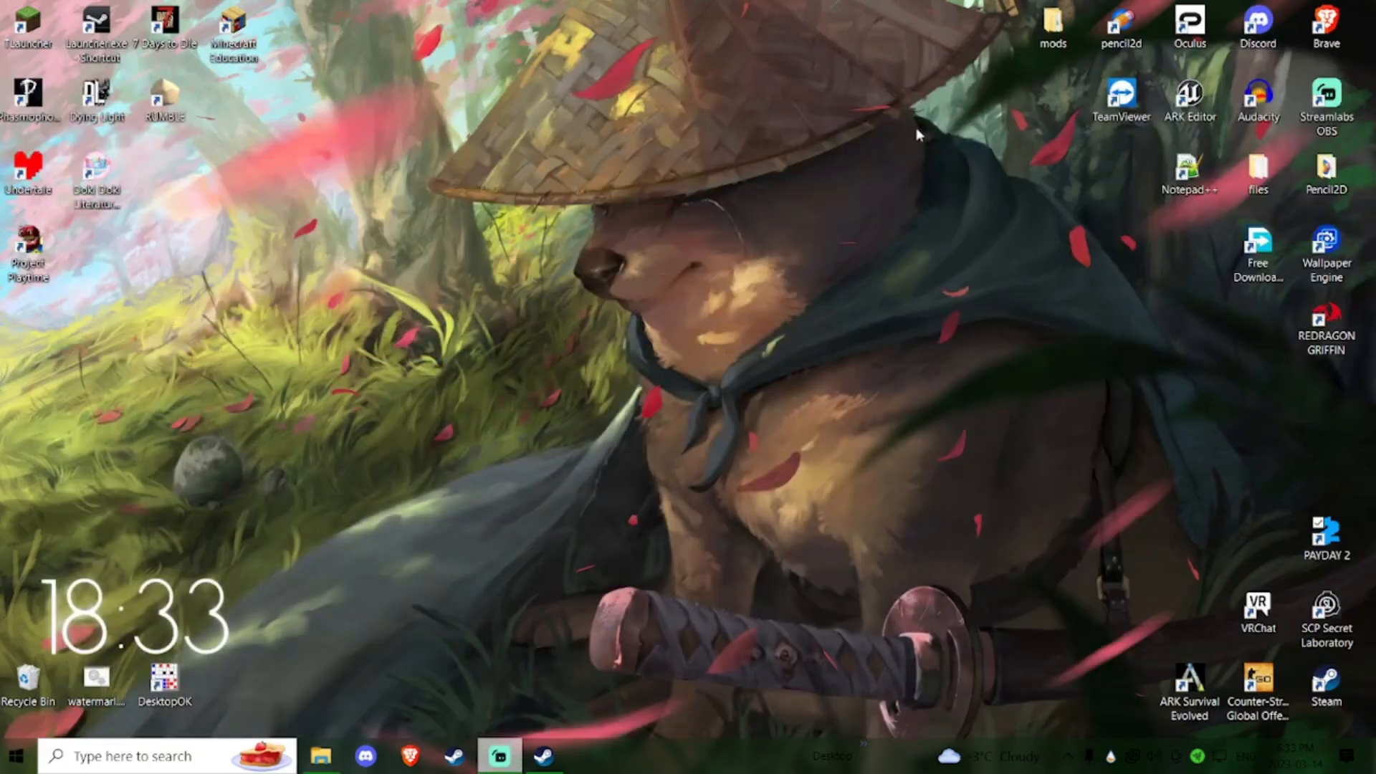
{"action": "mouse_move", "coordinate": [826, 179]}
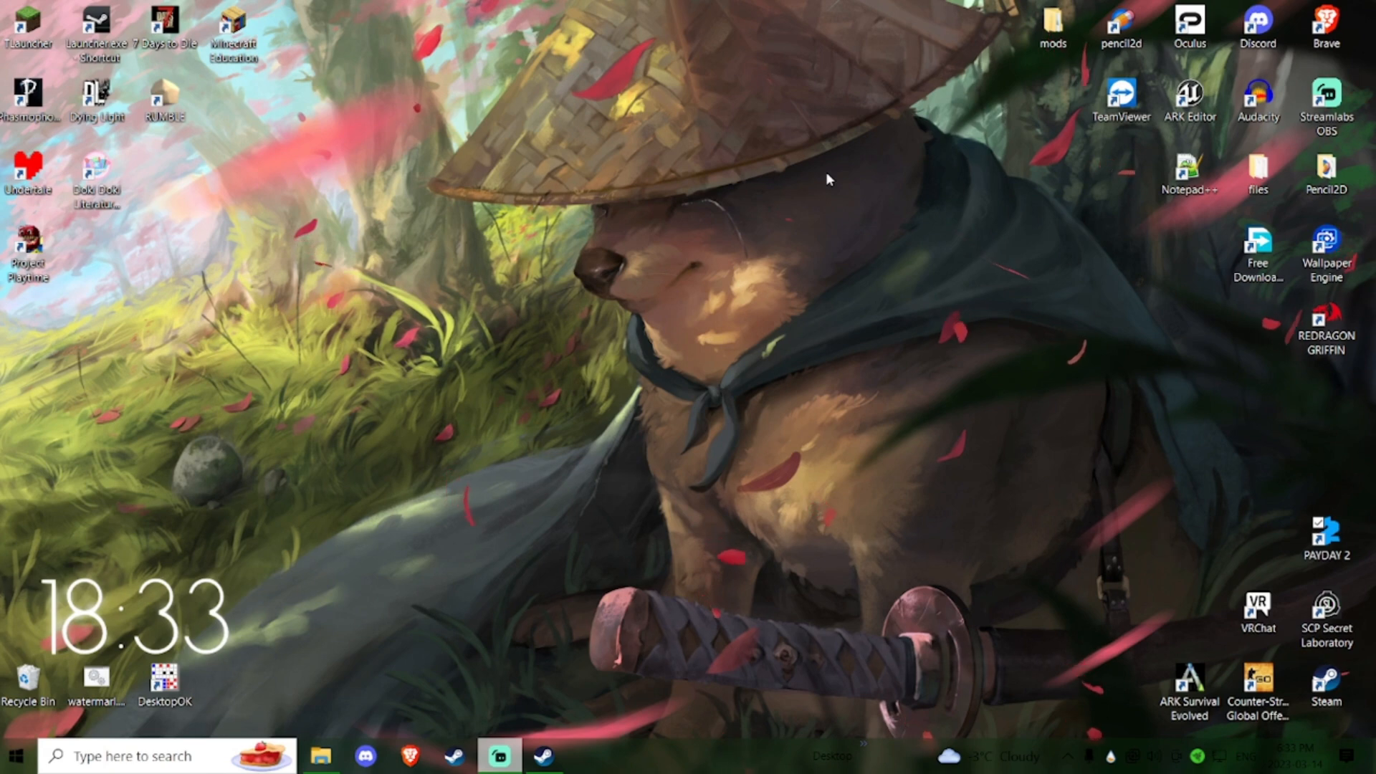
{"action": "mouse_move", "coordinate": [818, 182]}
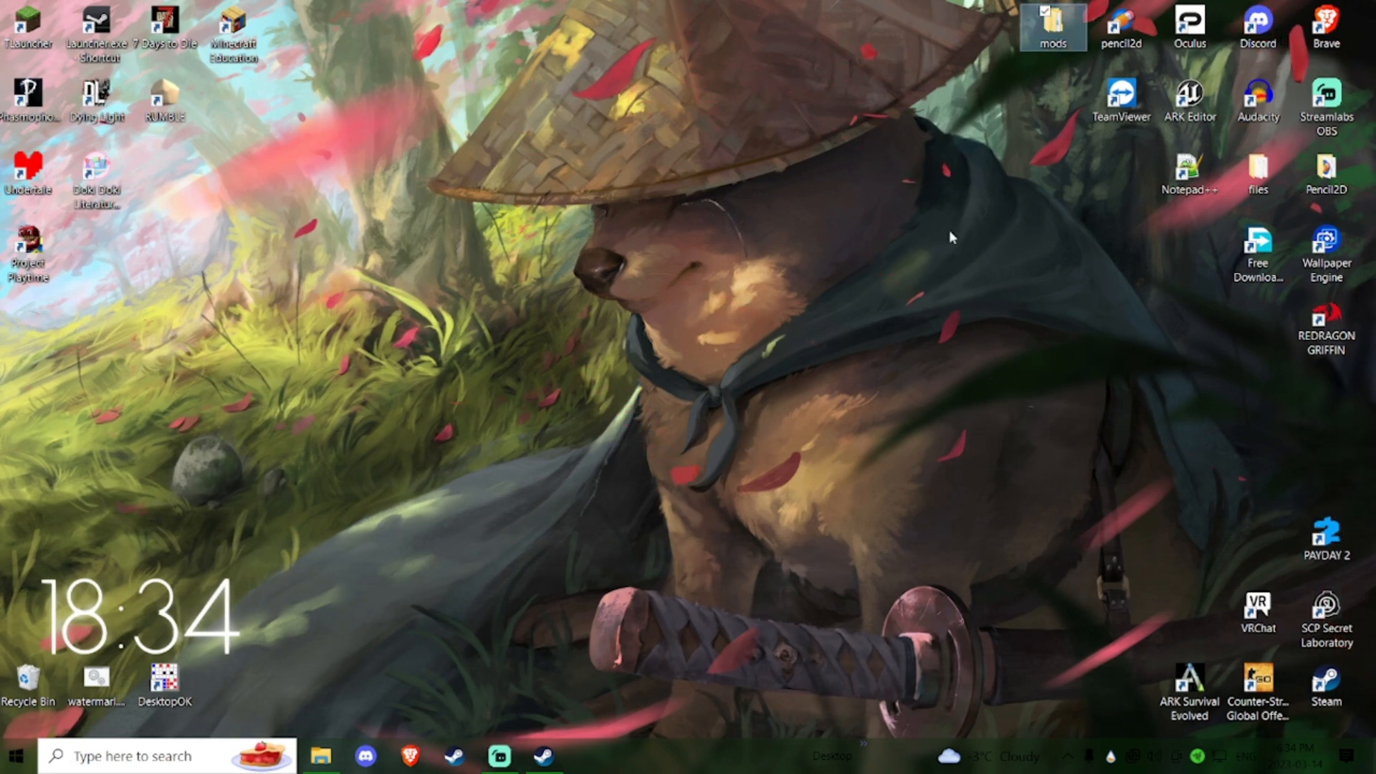
{"action": "mouse_move", "coordinate": [918, 195]}
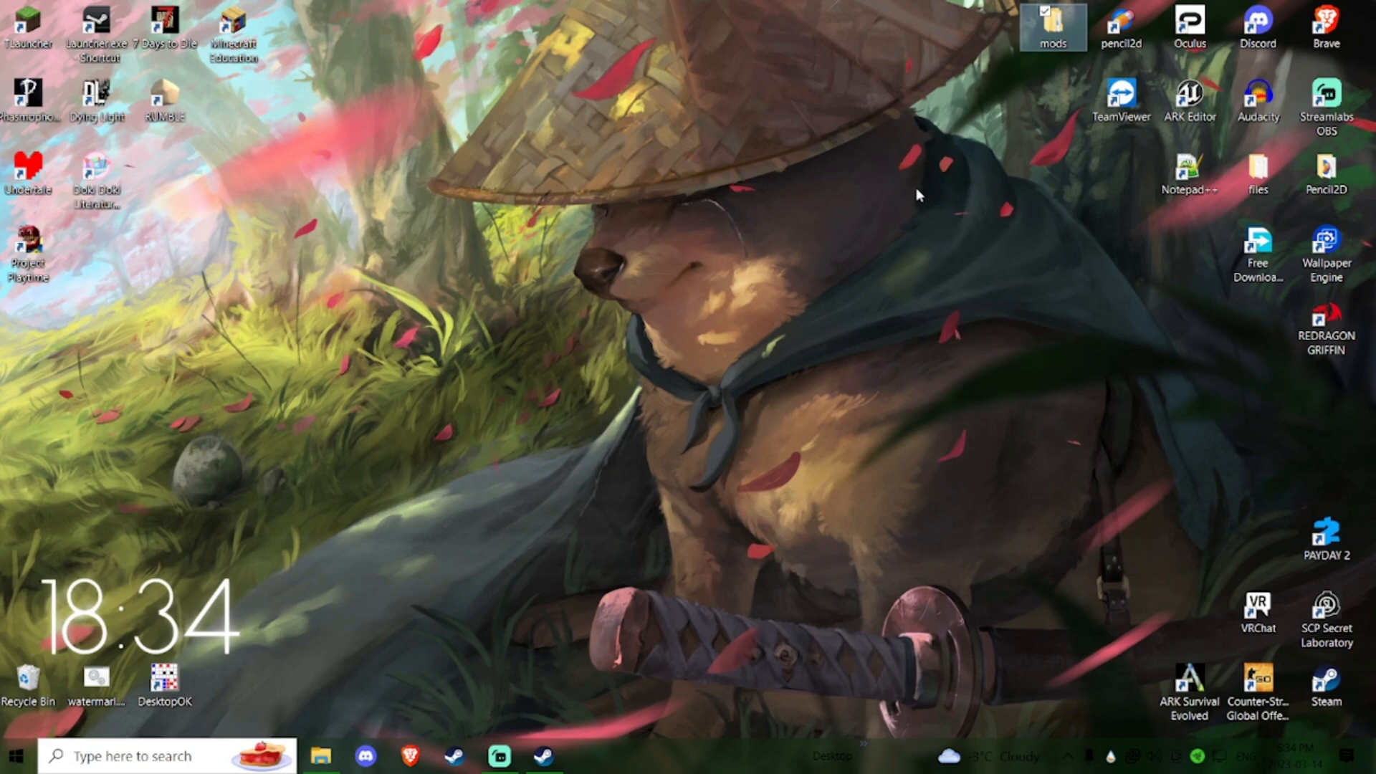
{"action": "mouse_move", "coordinate": [1329, 493]}
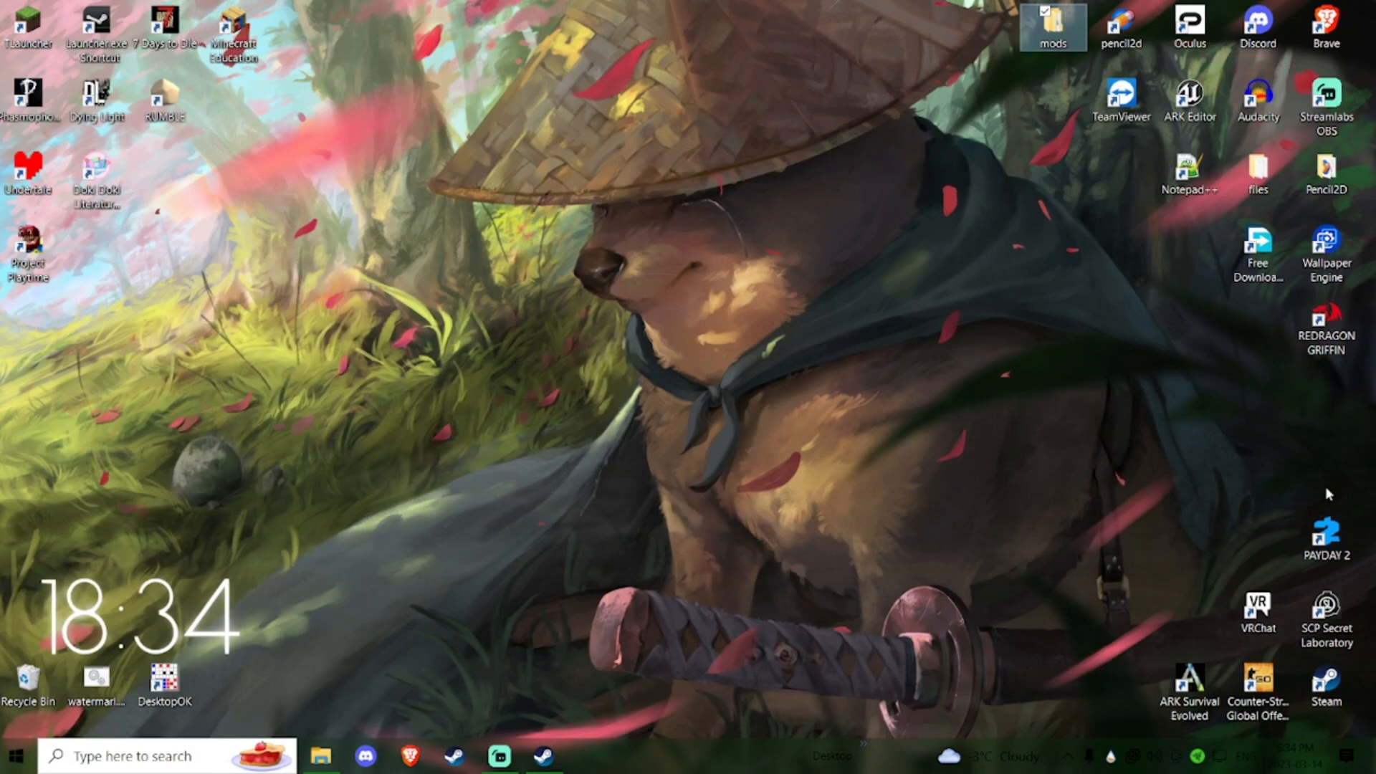